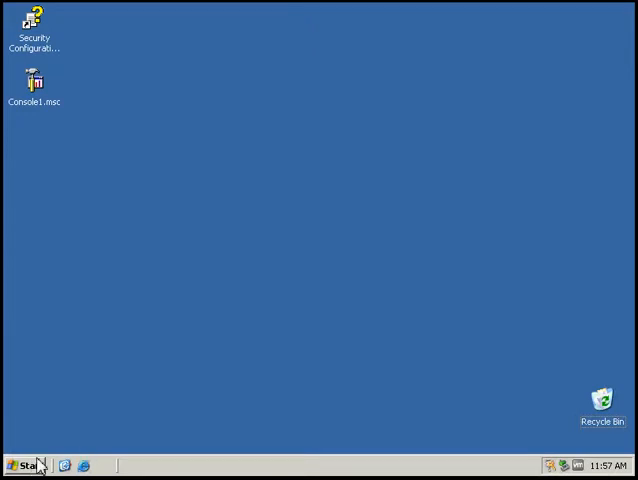
Step: Open My Computer from the Start menu to list the drives
click(25, 466)
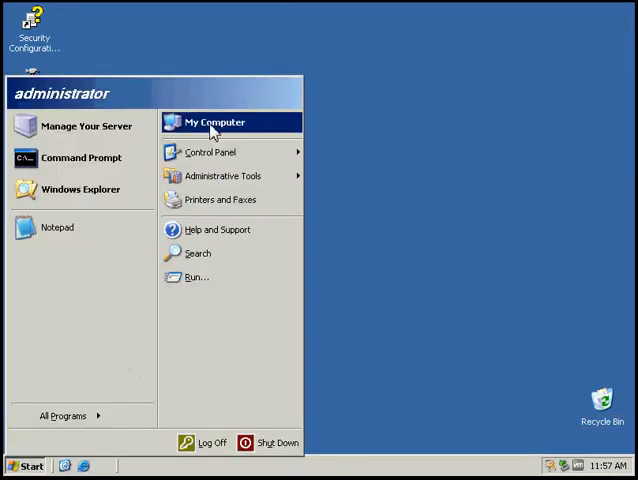
click(213, 122)
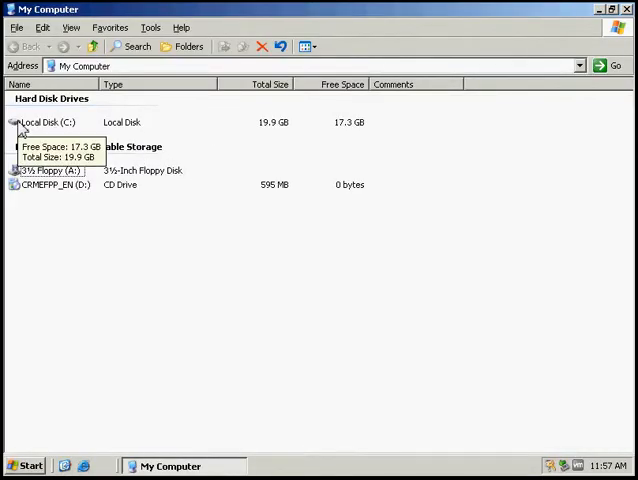
Step: Open Local Disk (C:) to show its folders
double_click(48, 122)
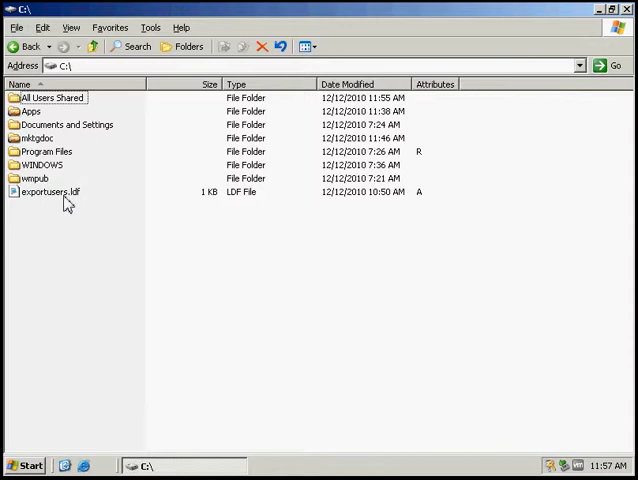
mouse_move(34, 178)
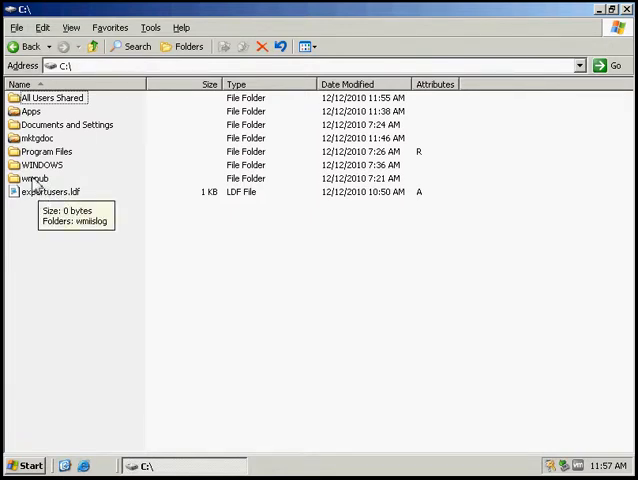
mouse_move(52, 113)
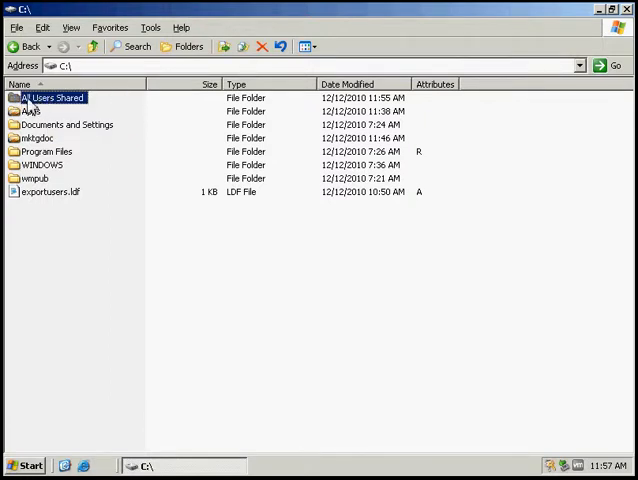
Step: Share the All Users Shared folder under its own name in its Properties Sharing tab
right_click(52, 97)
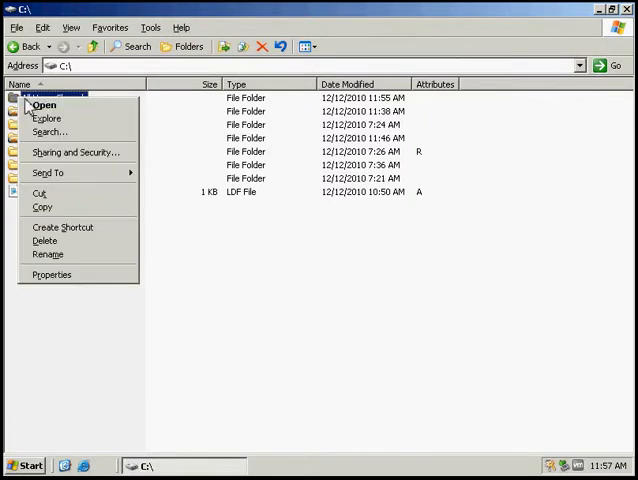
mouse_move(51, 274)
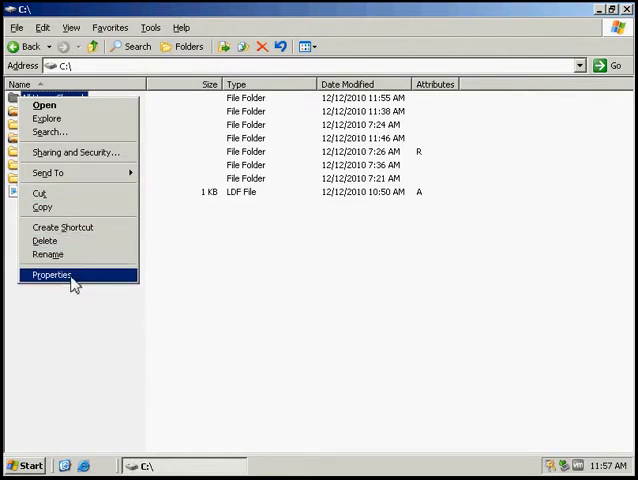
click(52, 275)
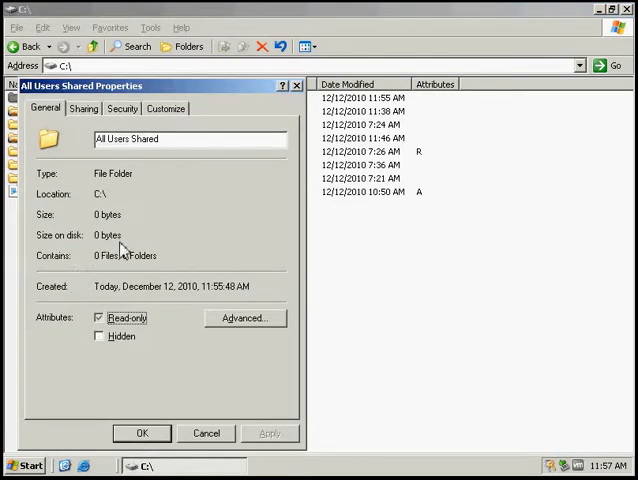
mouse_move(153, 165)
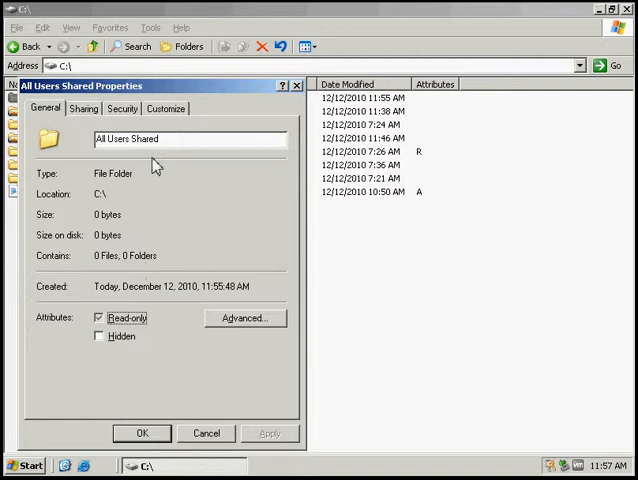
click(83, 108)
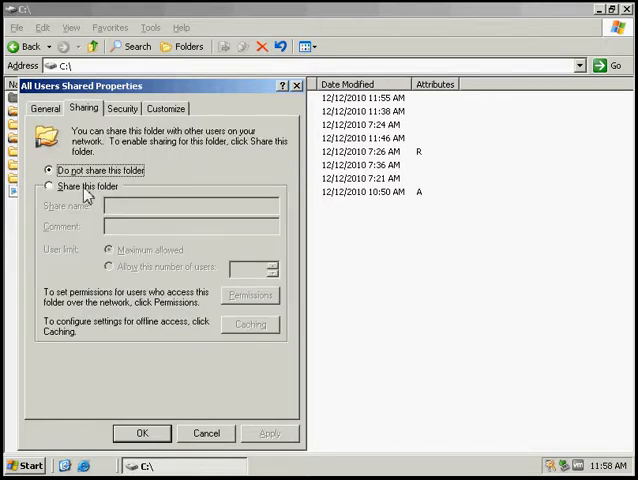
click(49, 186)
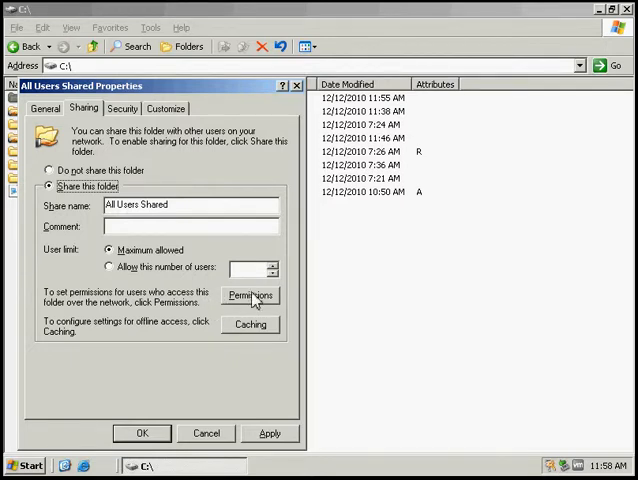
Step: Change Everyone's allowed access in the share's Permissions dialog
click(249, 295)
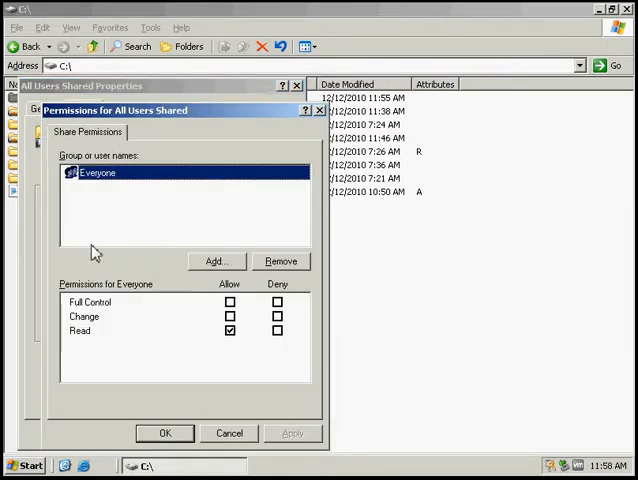
mouse_move(95, 185)
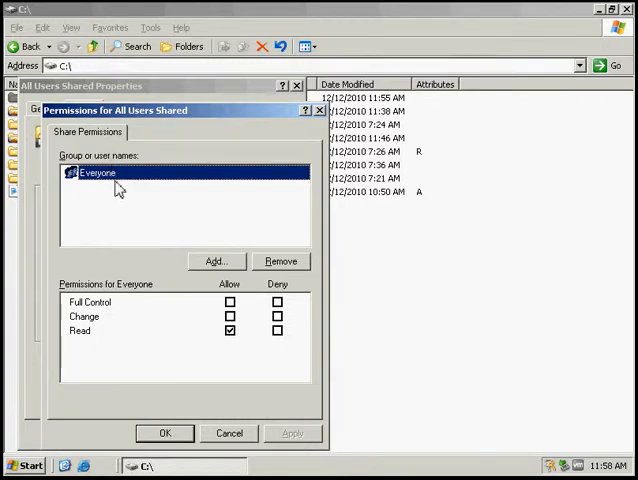
mouse_move(167, 173)
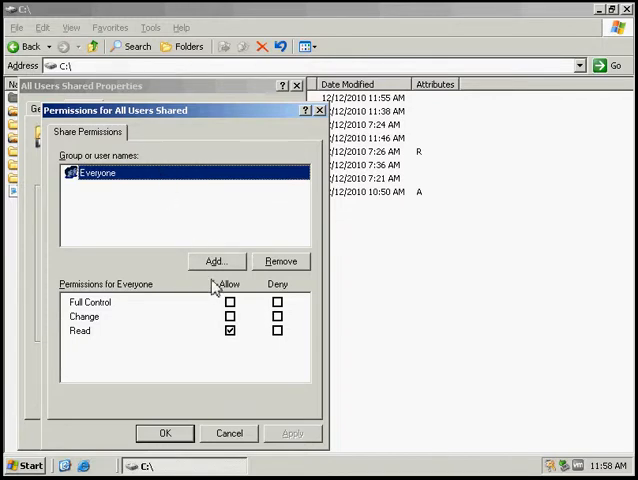
mouse_move(216, 295)
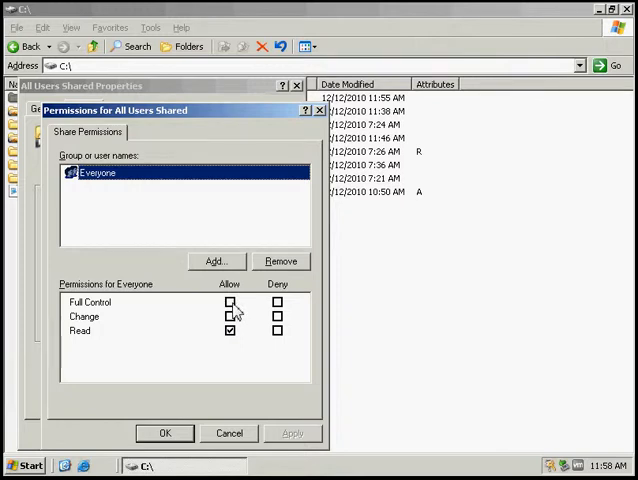
click(230, 302)
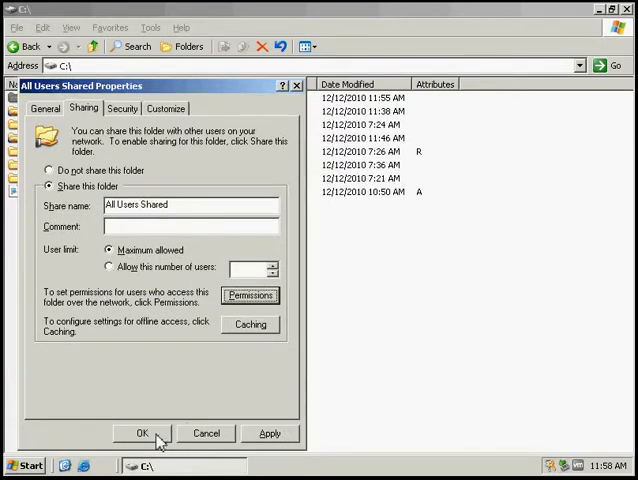
Step: Confirm the All Users Shared Properties with OK, returning to the C drive listing
click(141, 433)
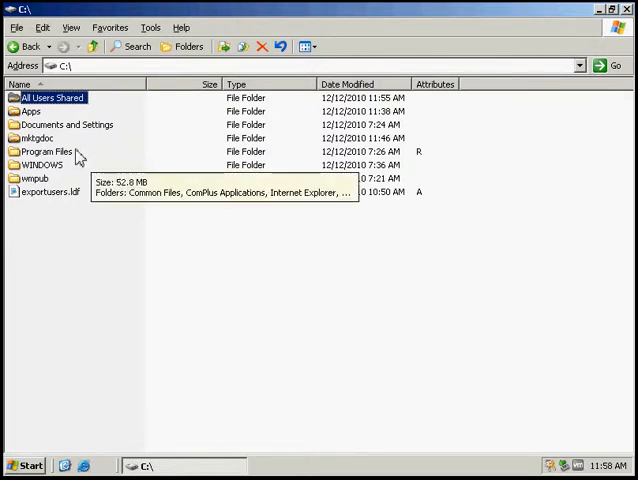
mouse_move(86, 155)
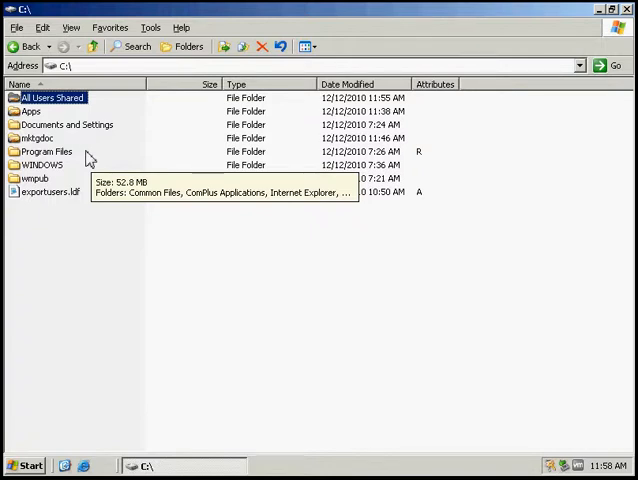
mouse_move(57, 115)
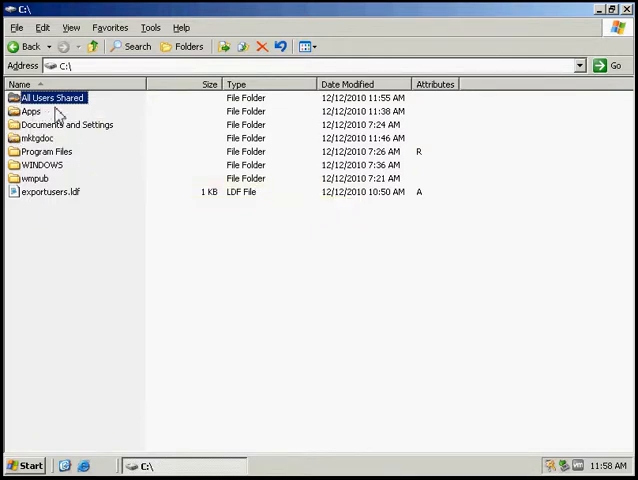
mouse_move(130, 168)
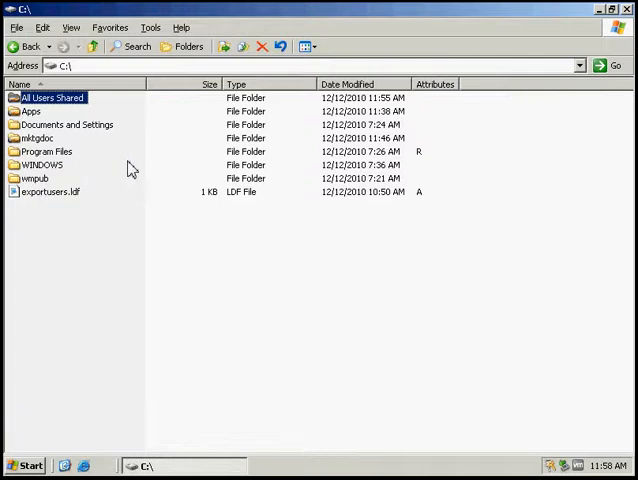